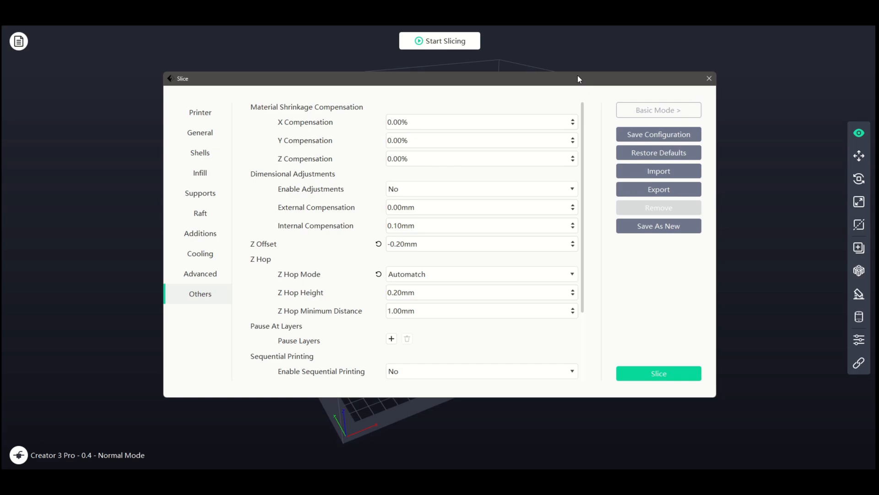
Step: Enter -0.60 X compensation, try dimensional adjustments and external compensation, then restore defaults
left_click(481, 122)
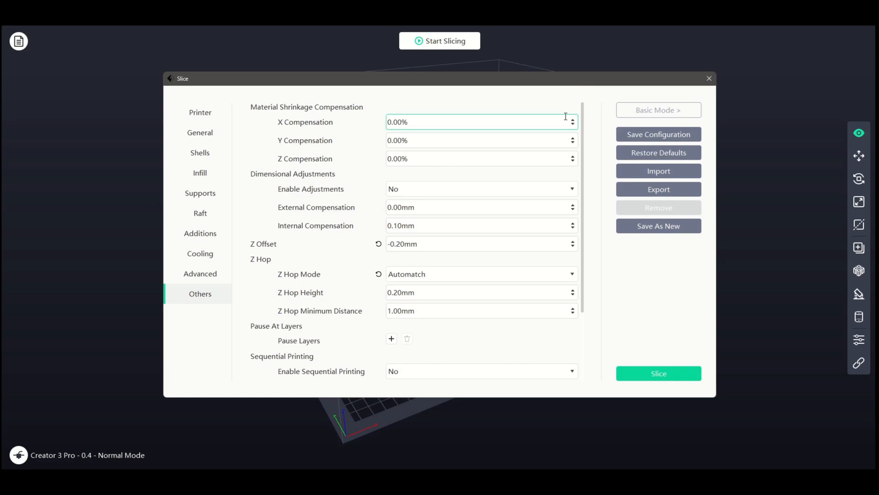
mouse_move(555, 117)
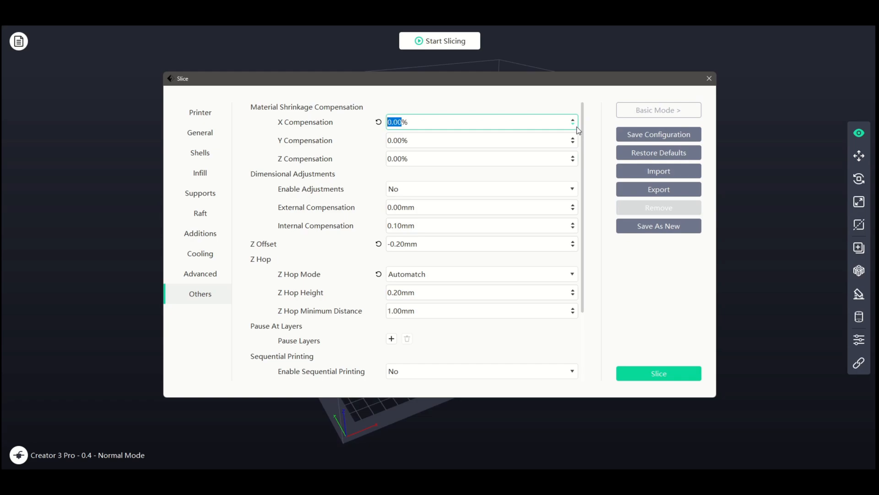
type("-0.60")
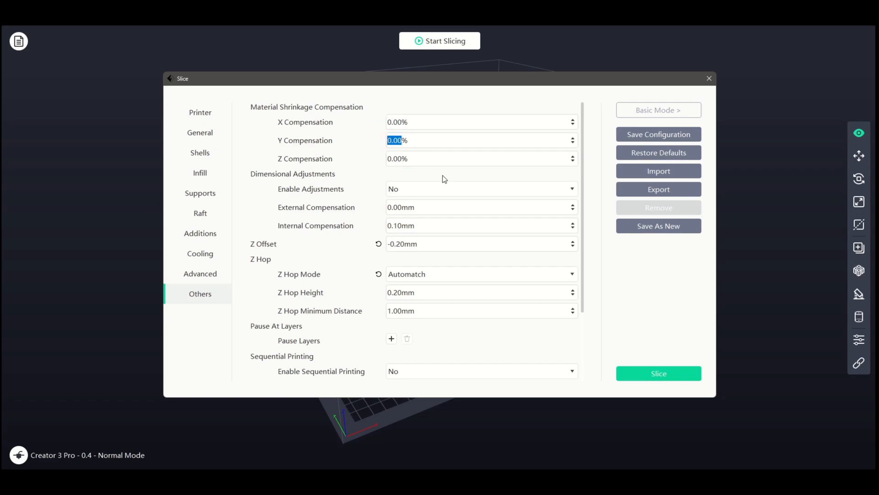
left_click(479, 189)
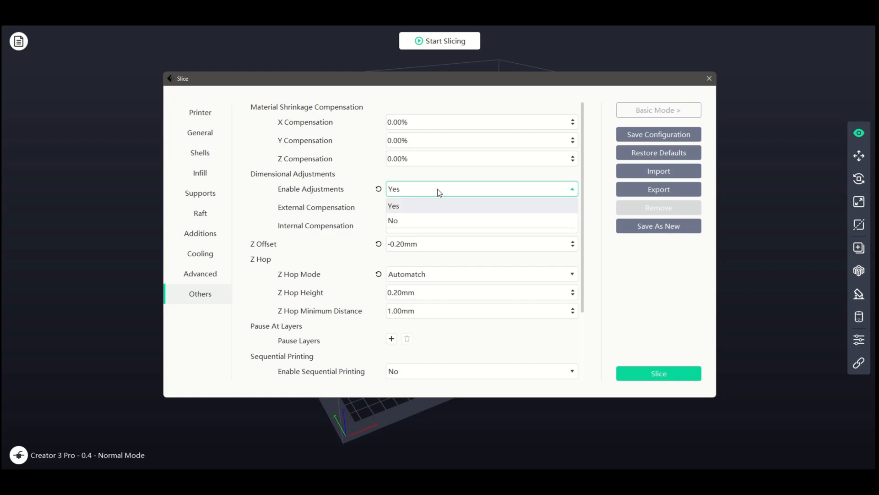
left_click(393, 221)
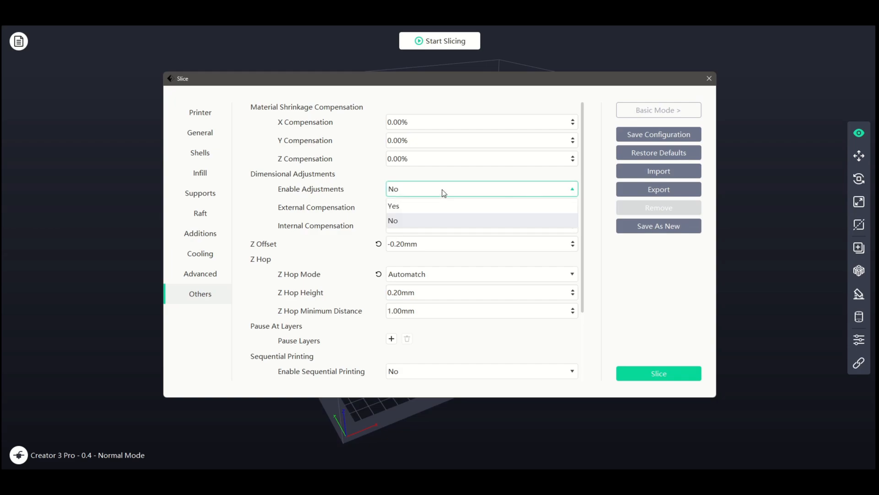
left_click(393, 205)
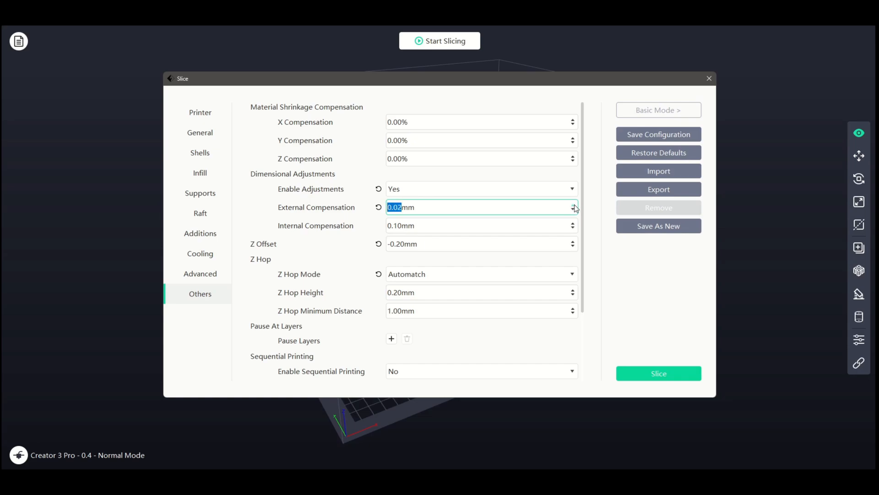
left_click(572, 205)
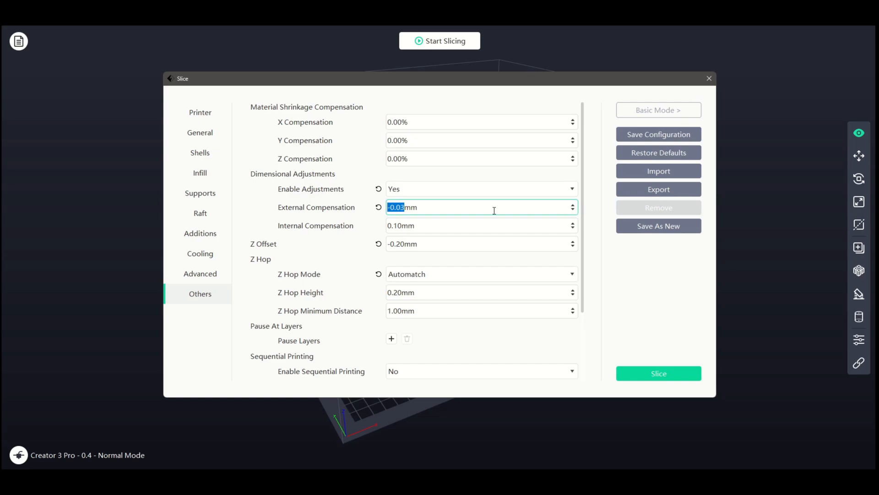
left_click(379, 189)
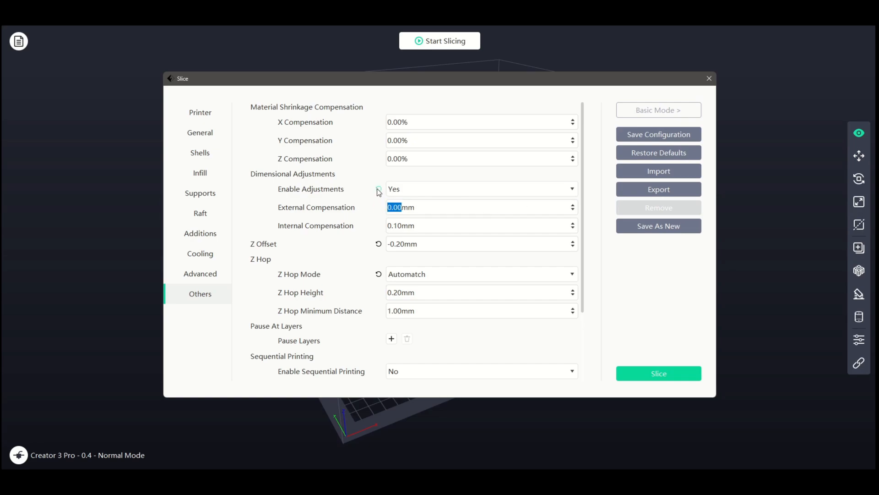
left_click(482, 189)
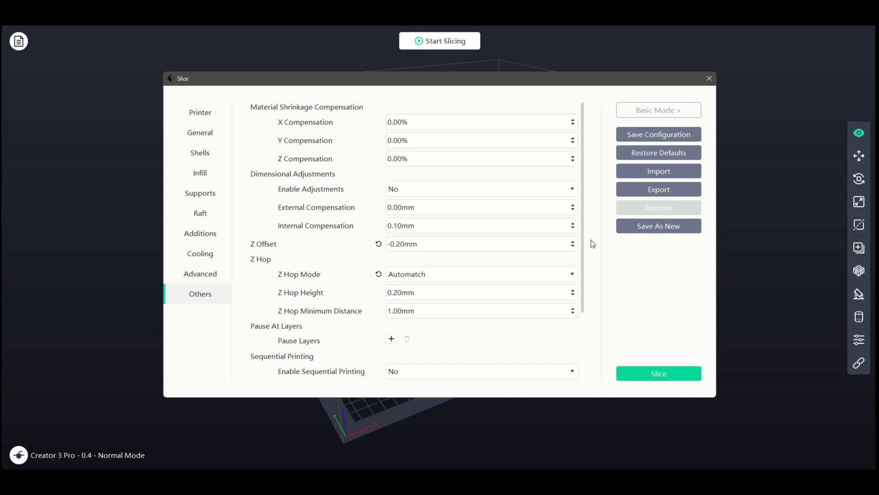
mouse_move(595, 244)
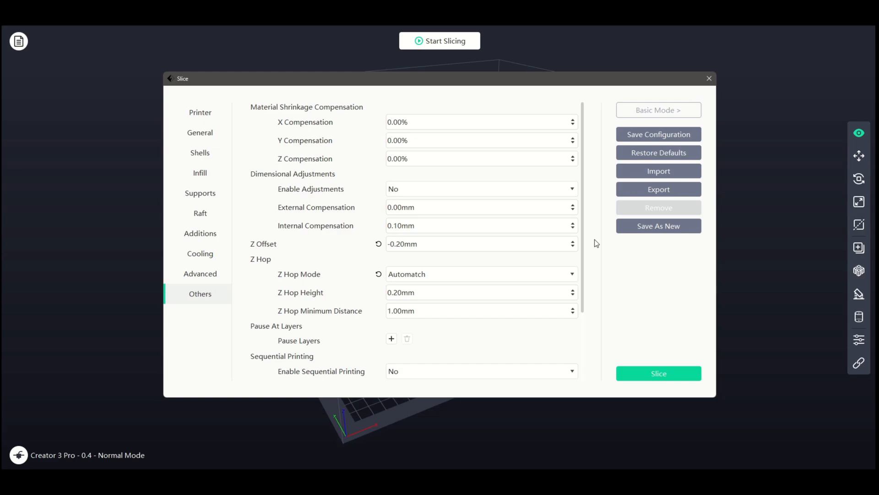
mouse_move(584, 242)
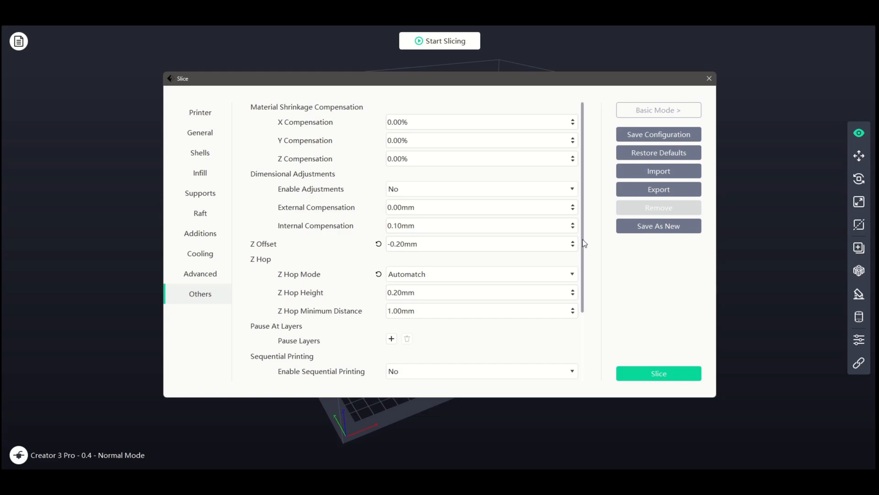
mouse_move(586, 243)
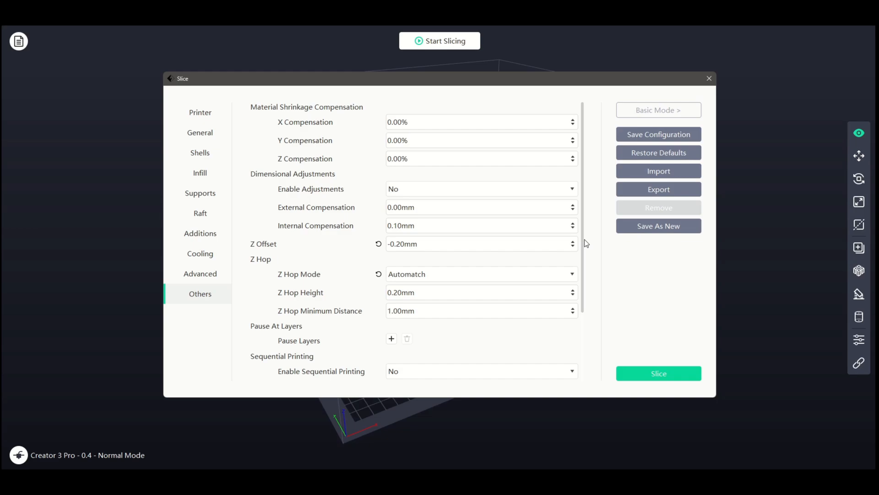
mouse_move(590, 257)
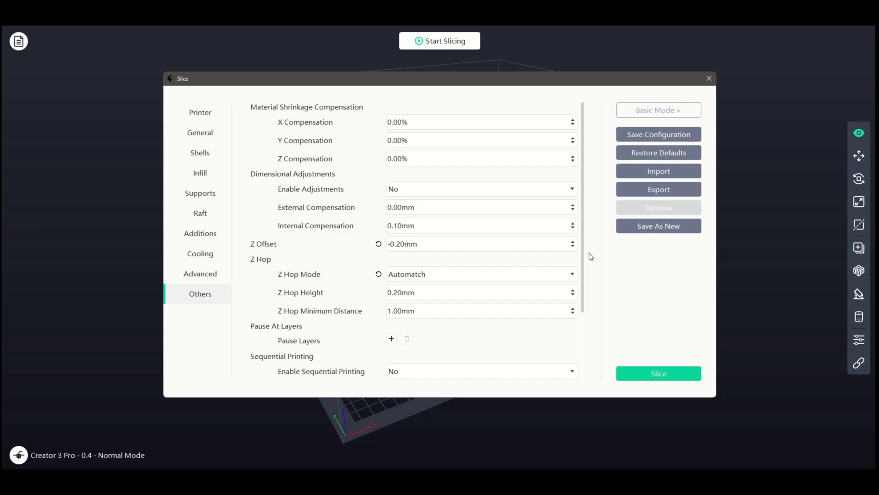
mouse_move(589, 266)
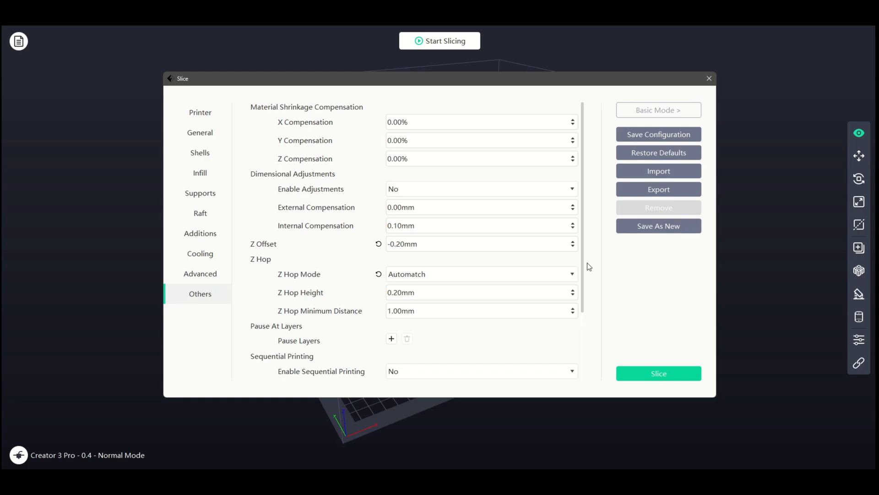
mouse_move(588, 273)
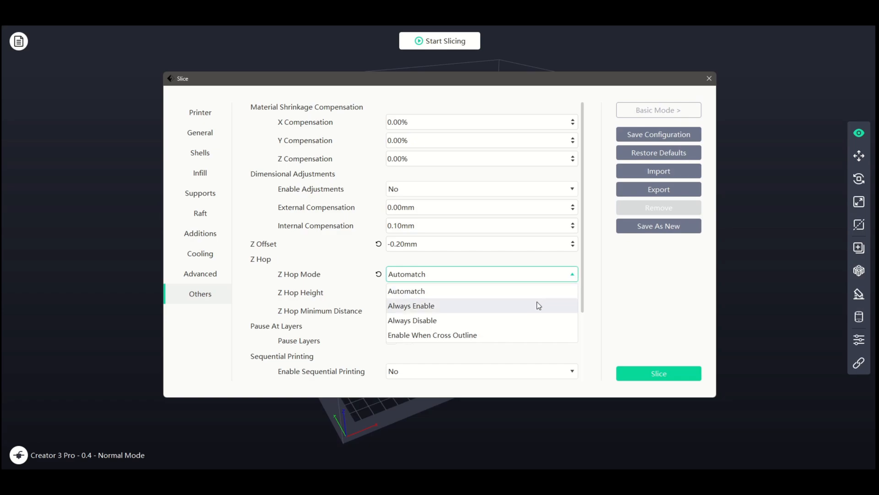
mouse_move(532, 338)
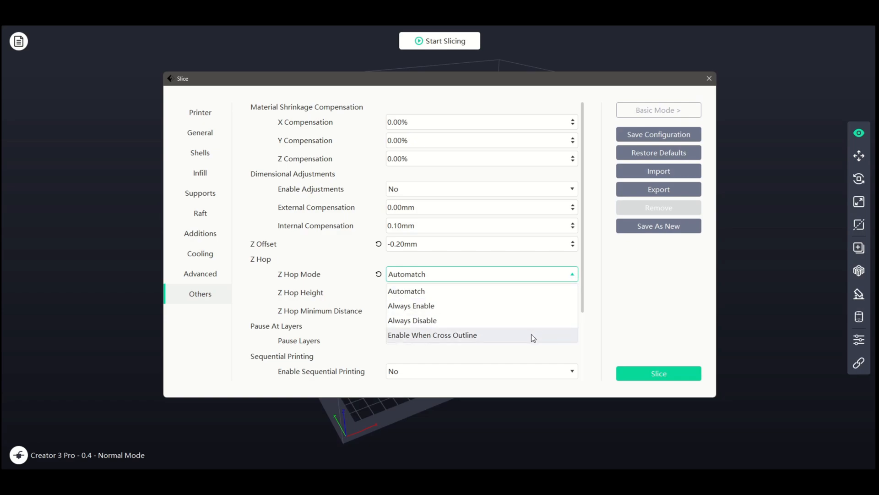
Step: Leave Z Hop mode unchanged, add pauses at layers 10 and 11, then remove both
left_click(406, 291)
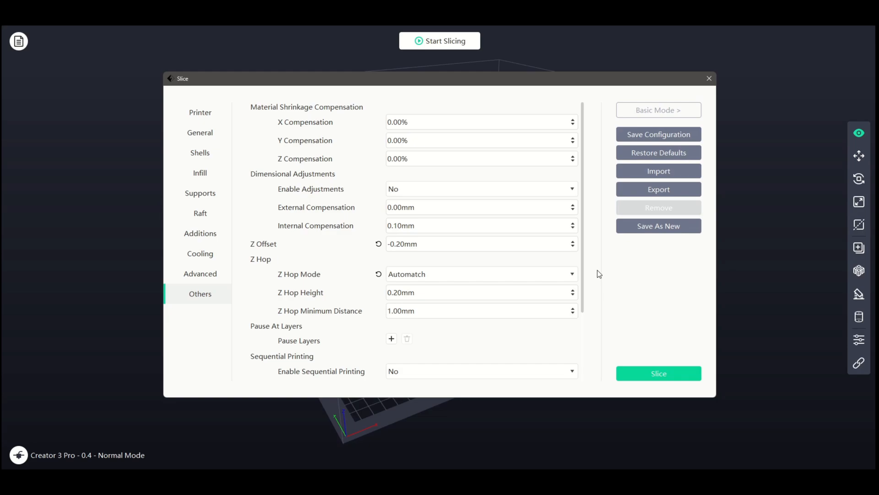
left_click(571, 290)
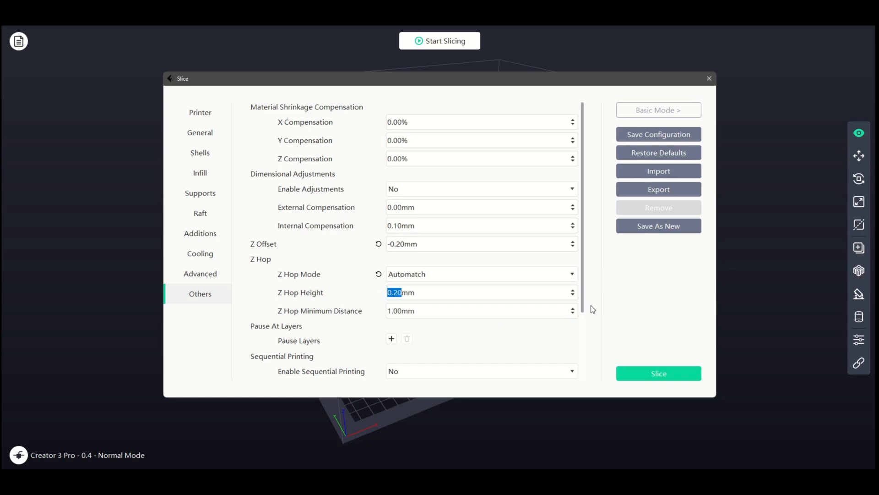
scroll("down", 3)
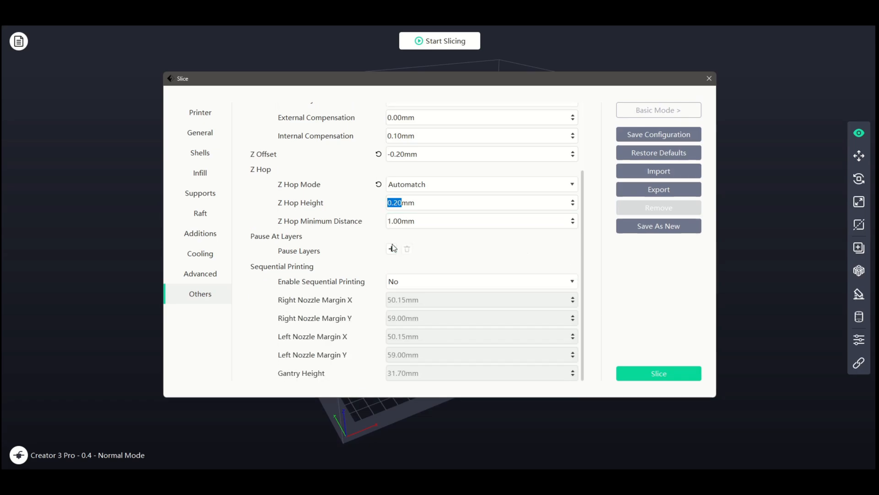
left_click(392, 248)
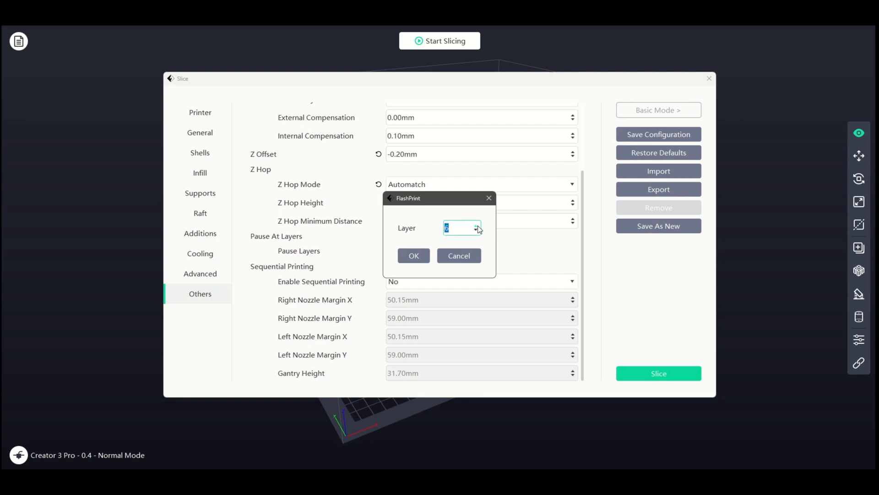
left_click(413, 256)
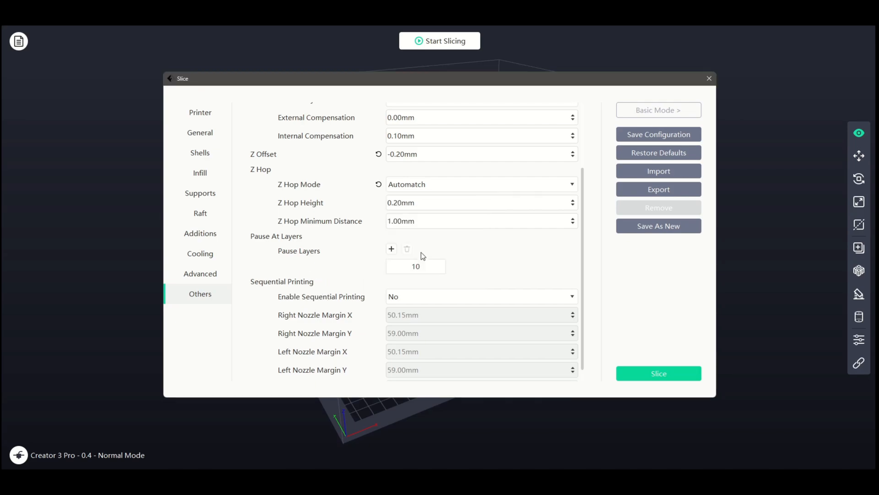
left_click(391, 248)
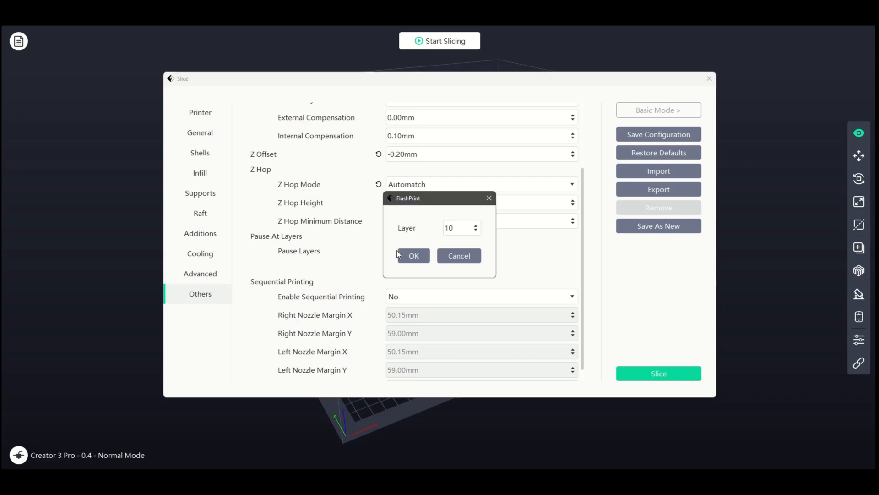
left_click(413, 256)
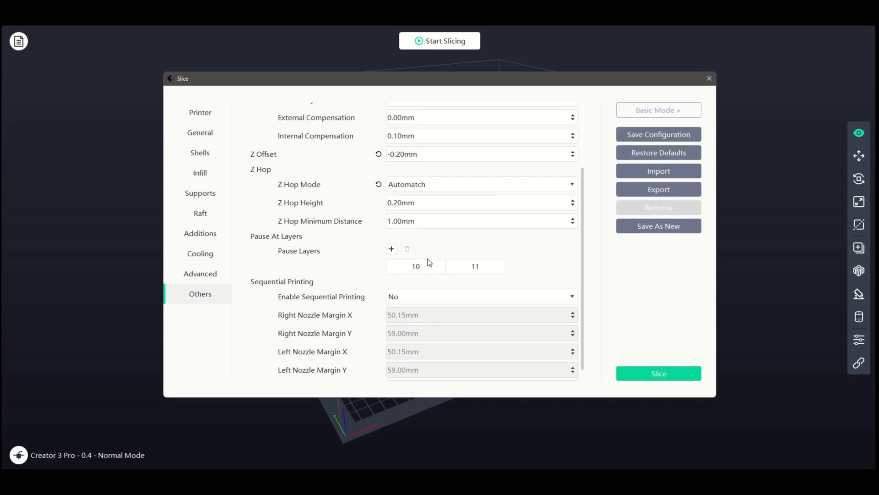
left_click(407, 248)
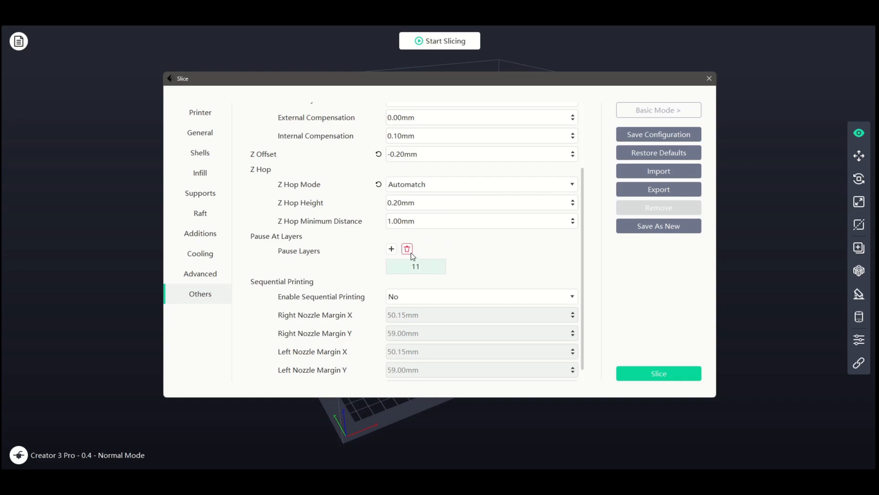
left_click(407, 249)
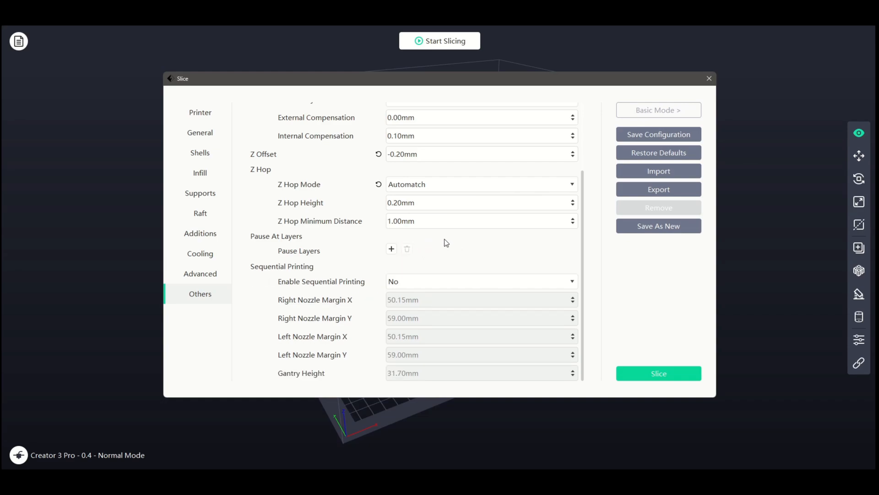
Step: Set Enable Sequential Printing to Yes and close the slicing settings window
left_click(481, 281)
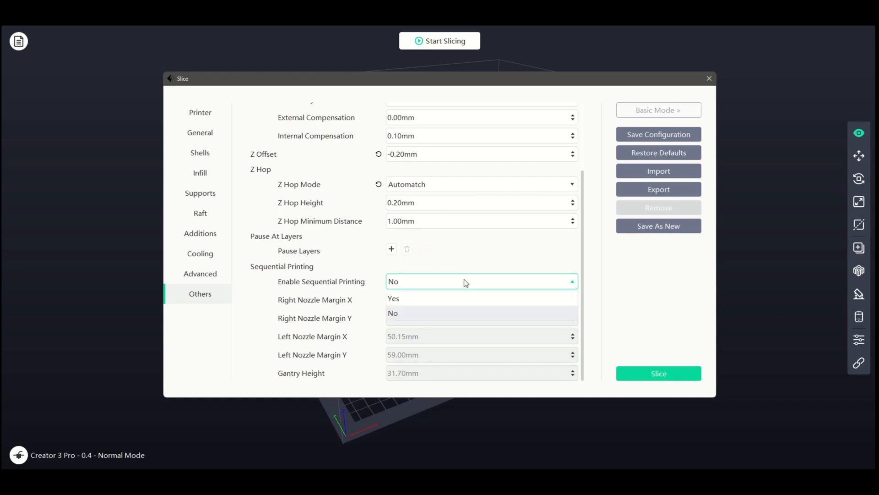
left_click(393, 298)
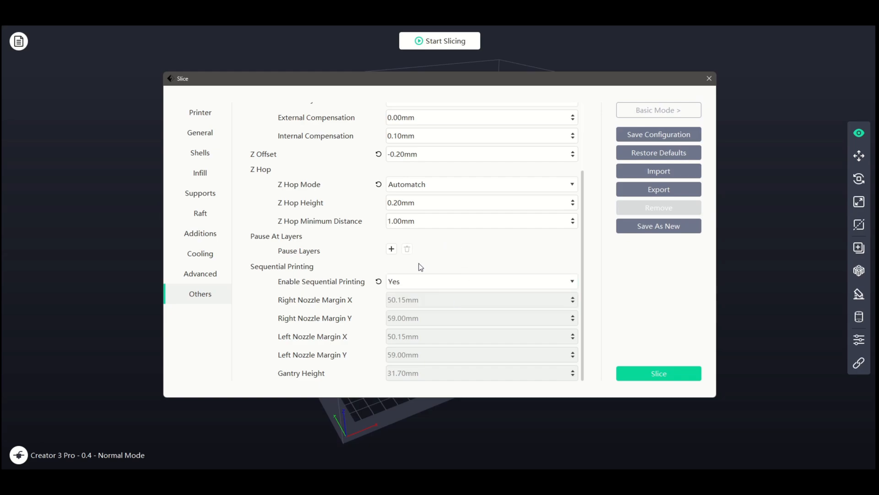
mouse_move(420, 300)
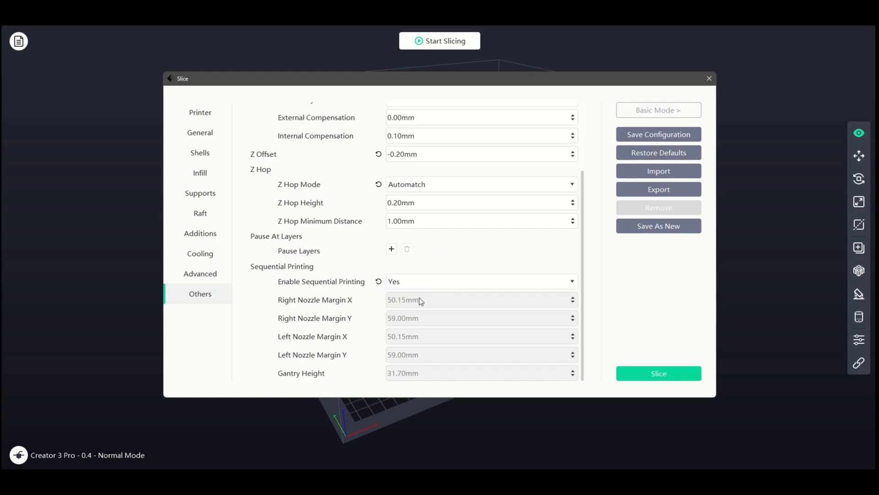
mouse_move(420, 300)
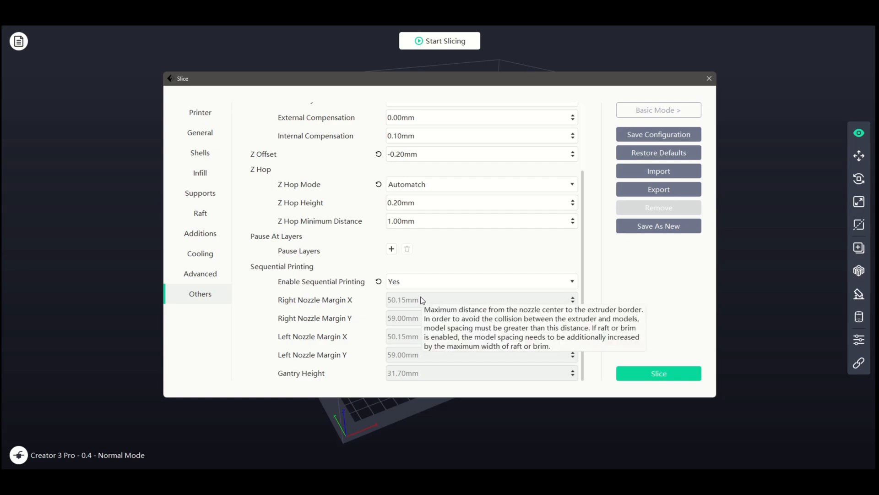
mouse_move(574, 301)
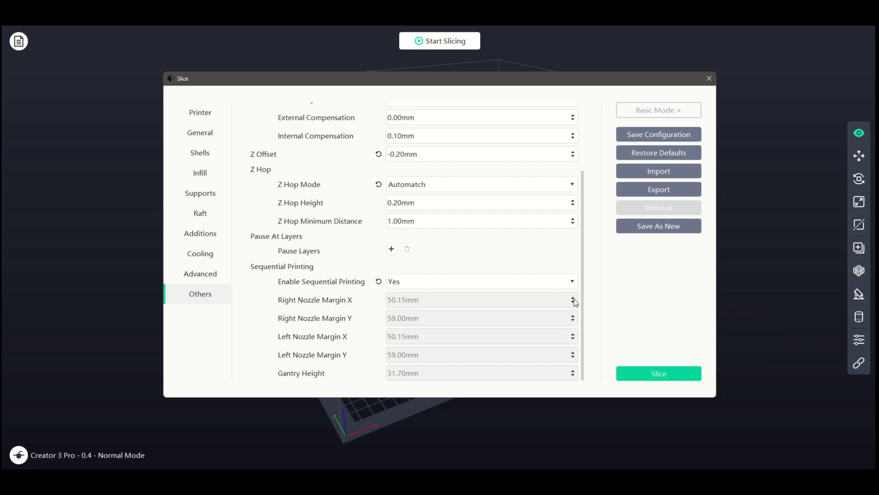
mouse_move(551, 262)
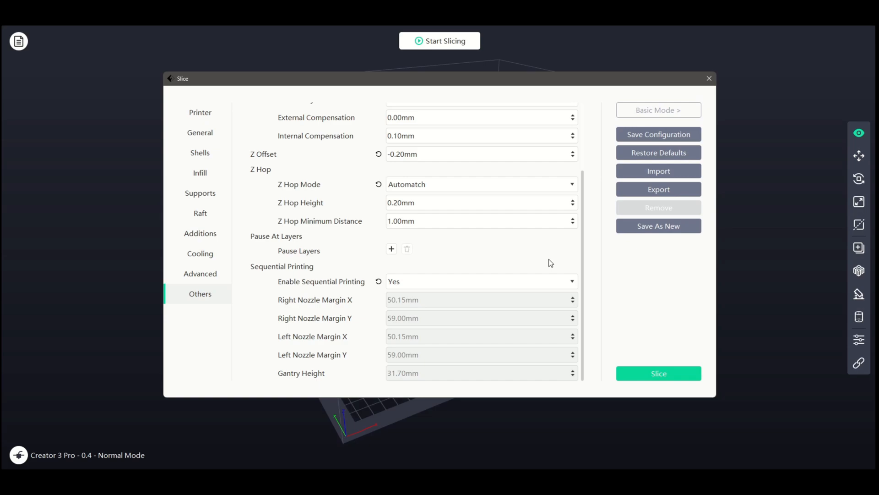
left_click(709, 78)
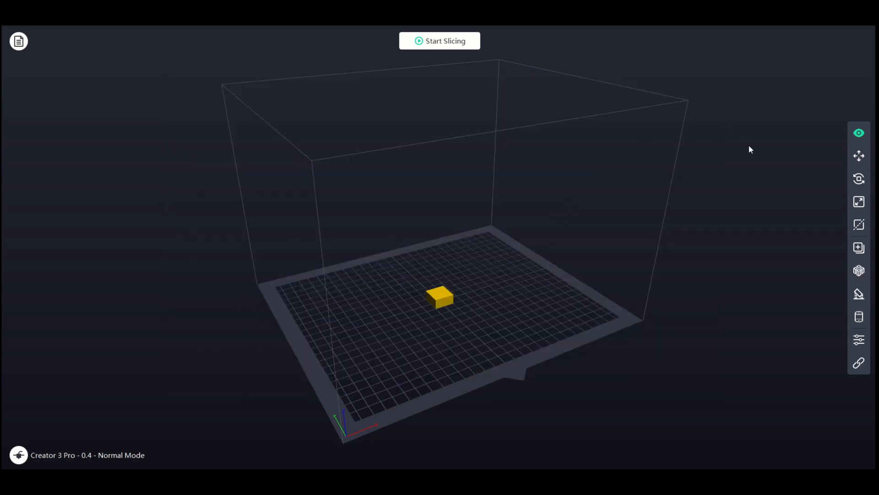
Step: Open the Auto Layout options from the right-hand toolbar
left_click(859, 270)
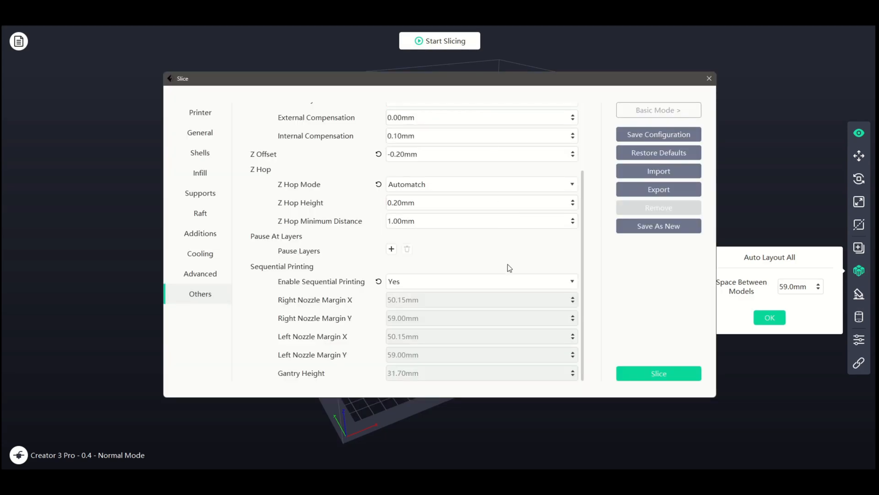
mouse_move(406, 384)
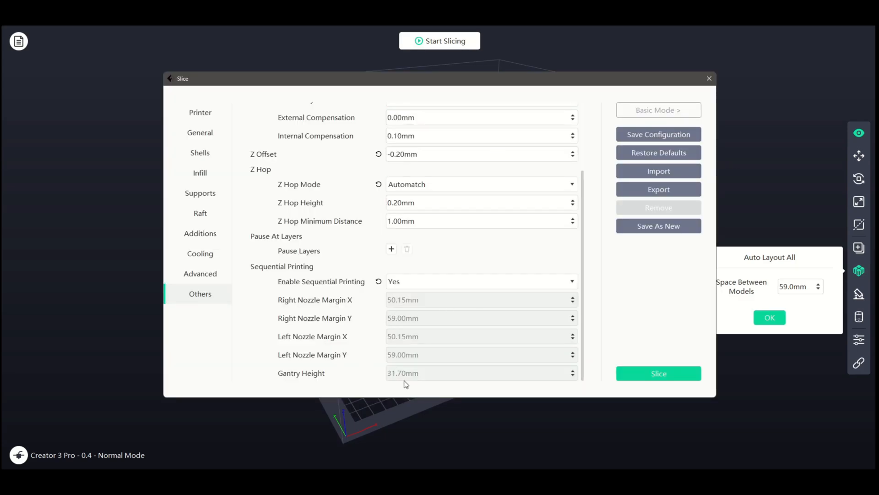
mouse_move(405, 384)
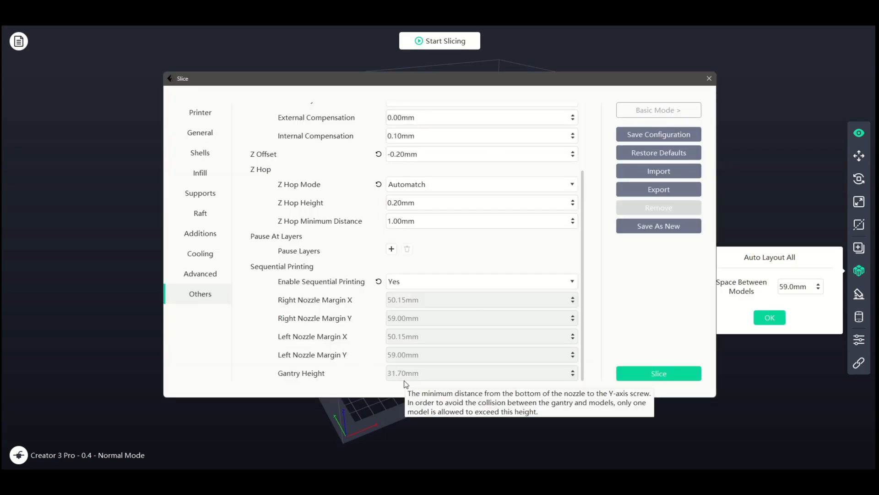
mouse_move(443, 265)
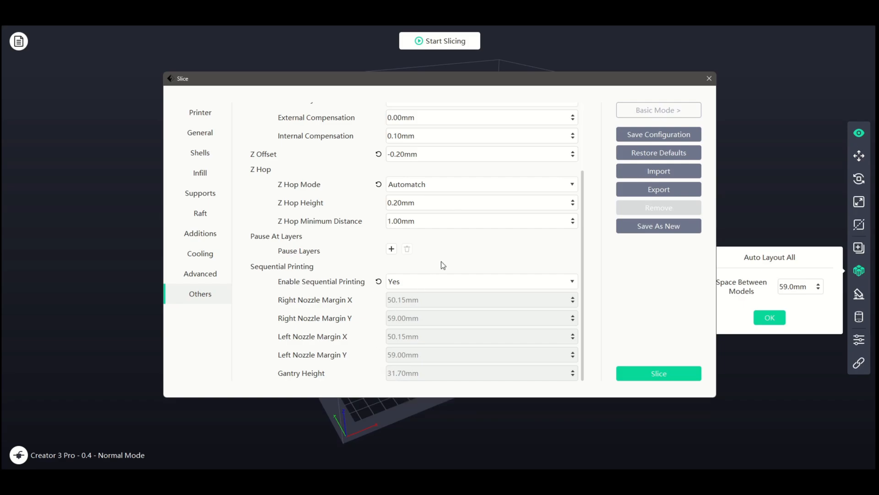